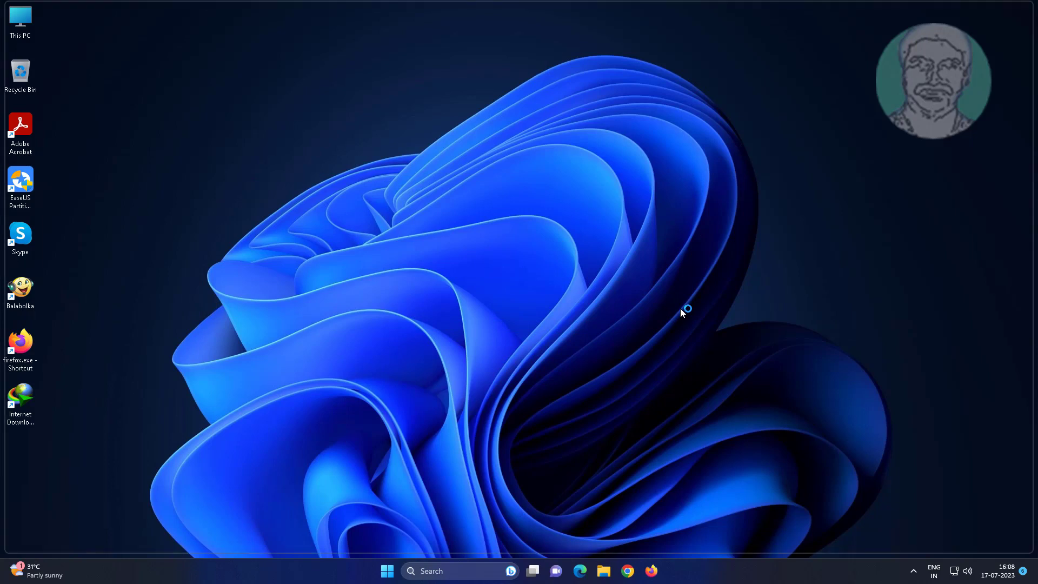
Launch Chrome and search Google for 'visual c++ latest version redis'.
click(626, 571)
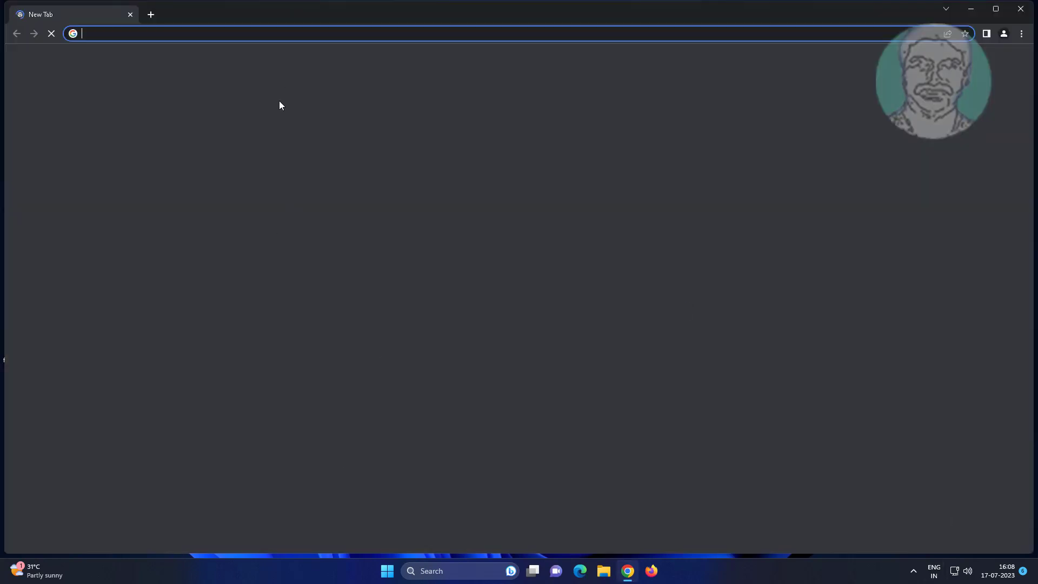
click(464, 33)
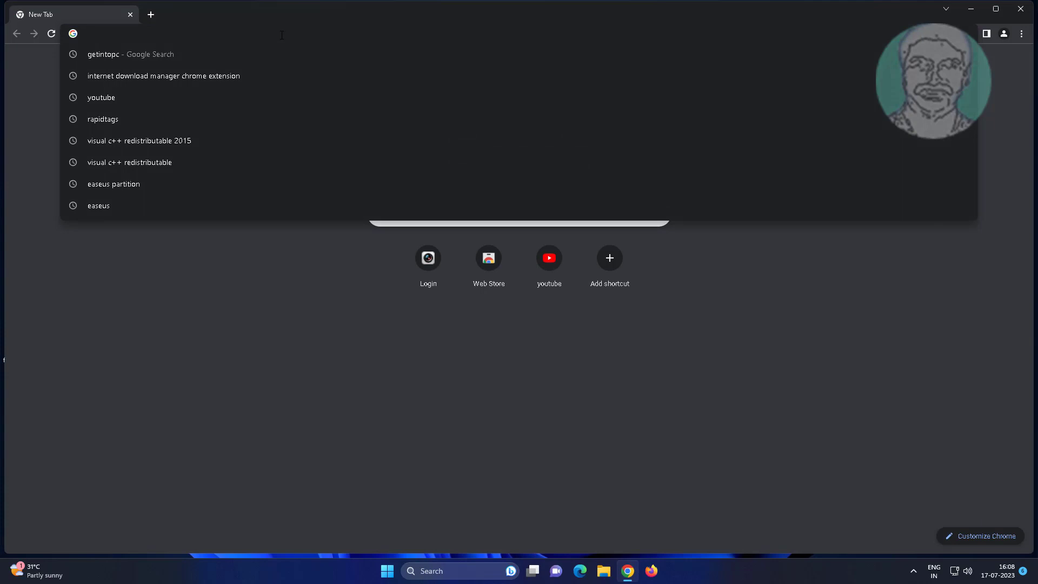
text(vi)
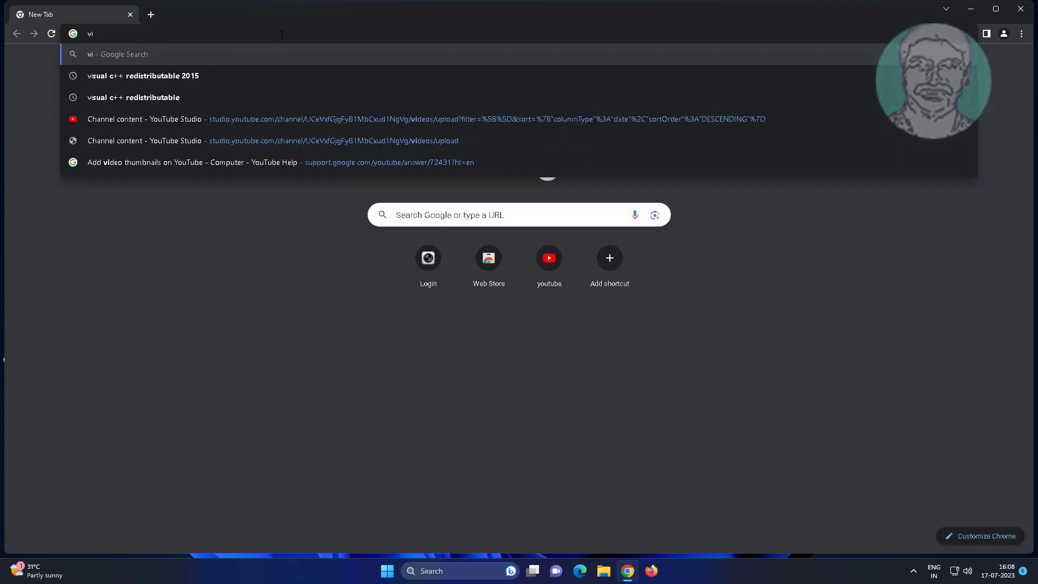
text(sual c)
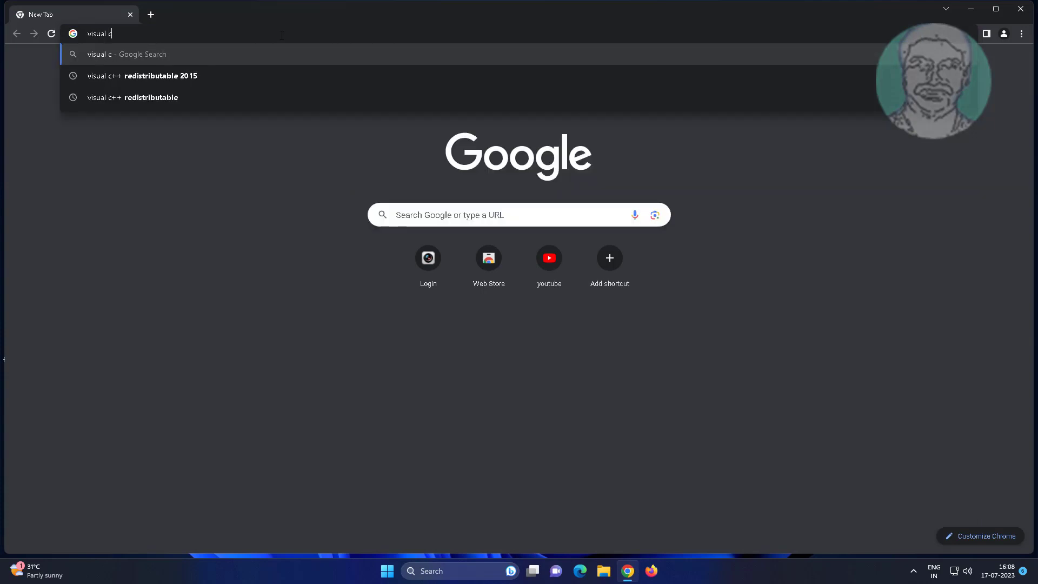
text(++)
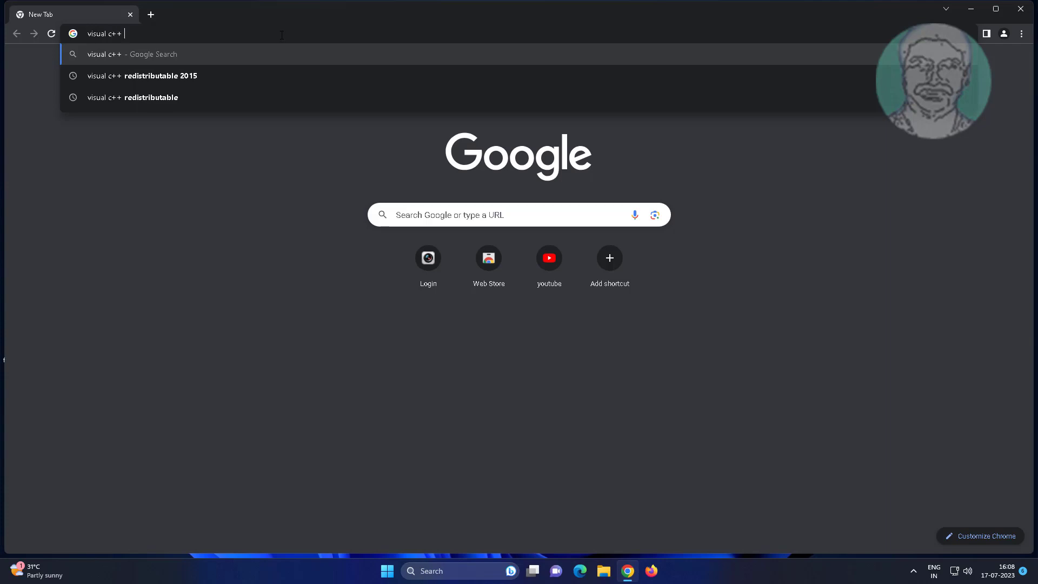
text(latest version)
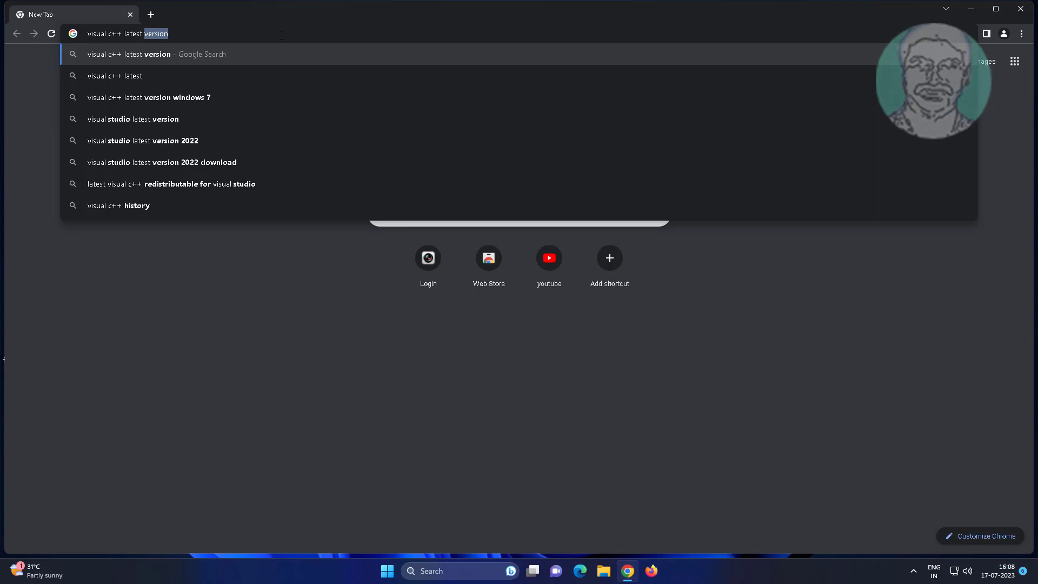
text(redistribu)
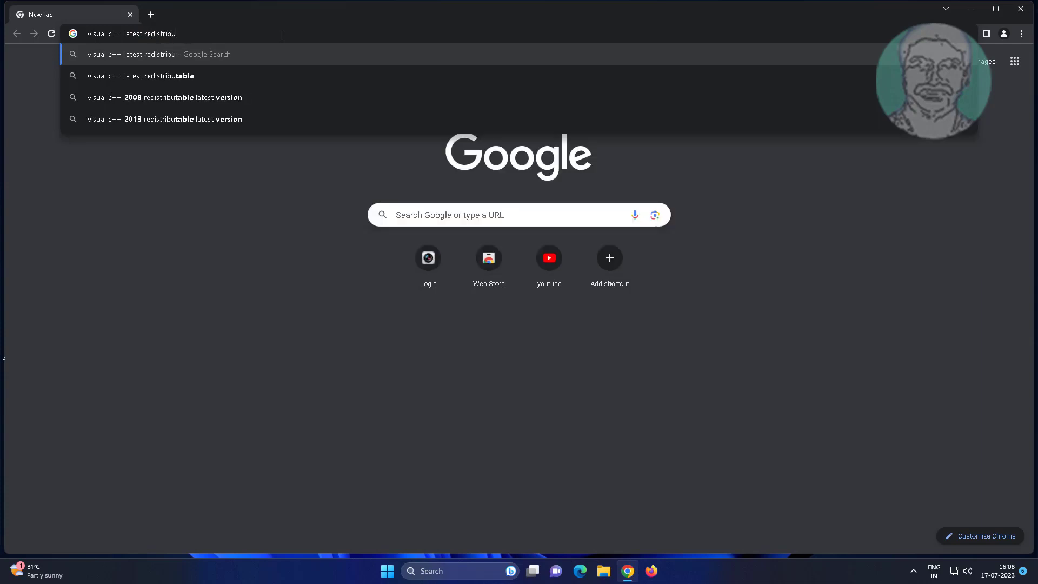
key(Return)
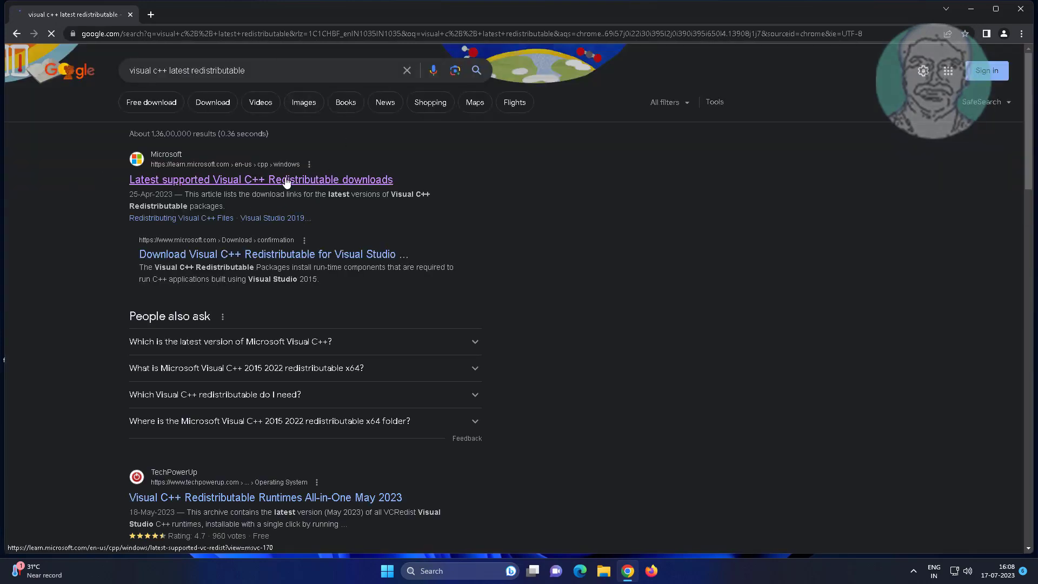
Open the 'Latest supported Visual C++ Redistributable downloads' article and scroll to the 2015–2022 links.
click(260, 179)
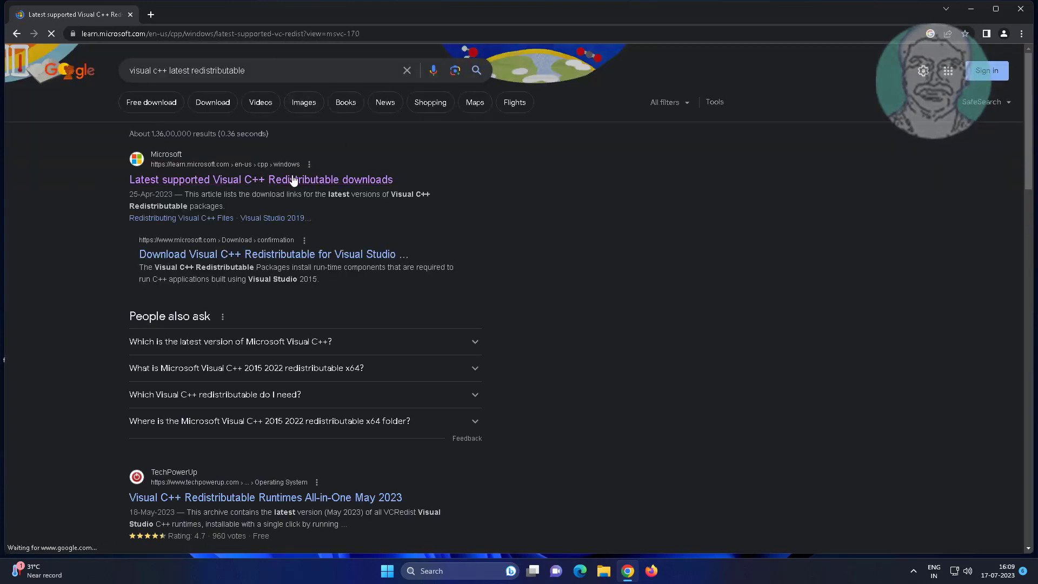
click(261, 179)
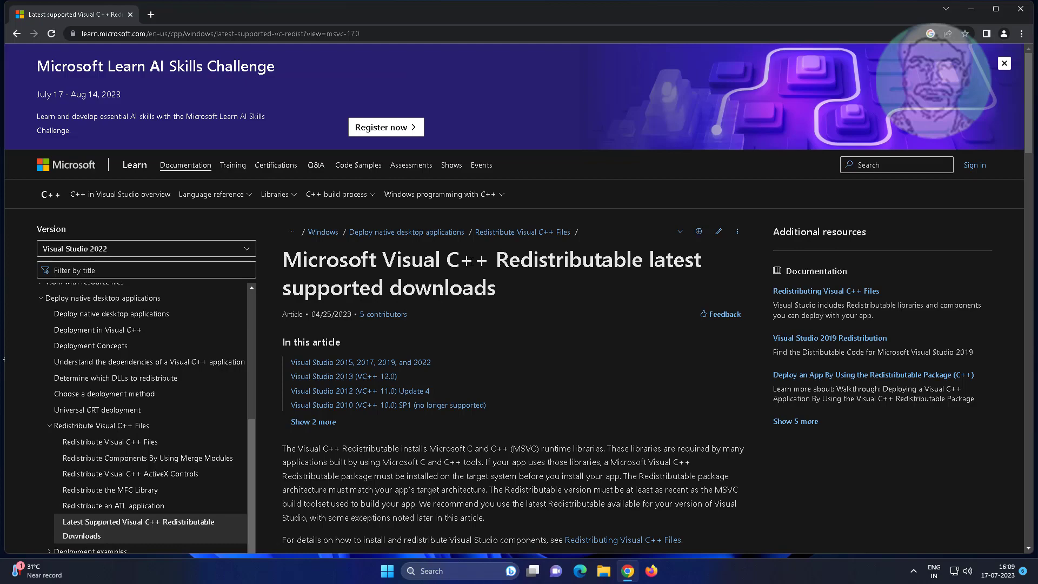
mouse_move(558, 404)
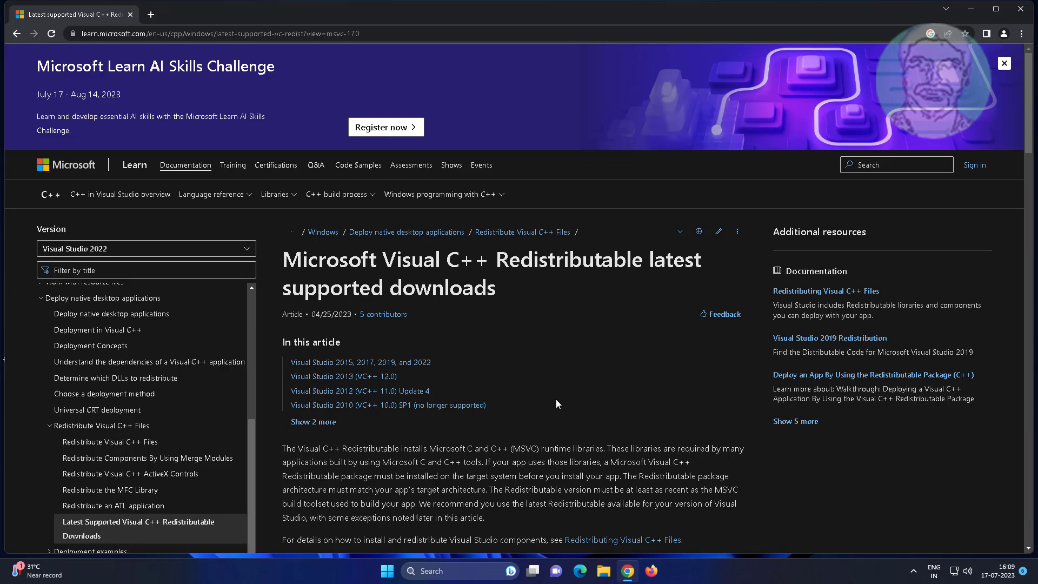
scroll(down, 3)
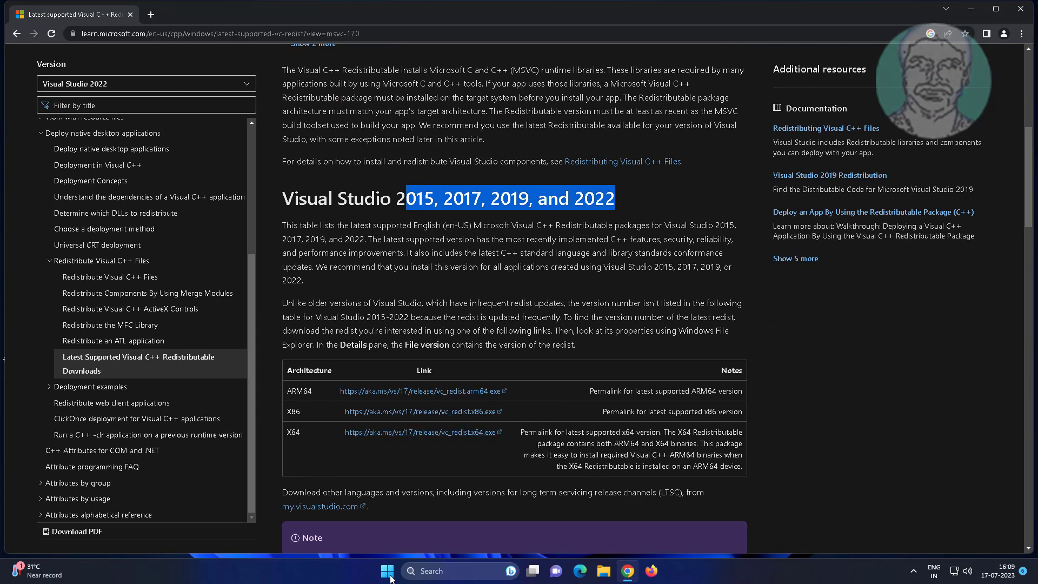
Open Settings > System > About and highlight the 64-bit, x64-based System type value.
click(388, 571)
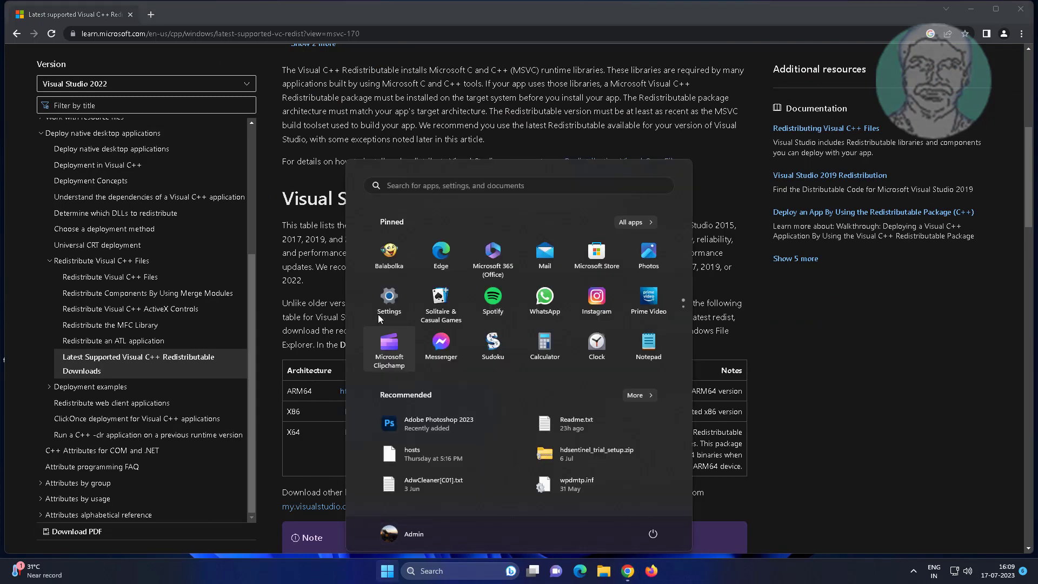
click(390, 299)
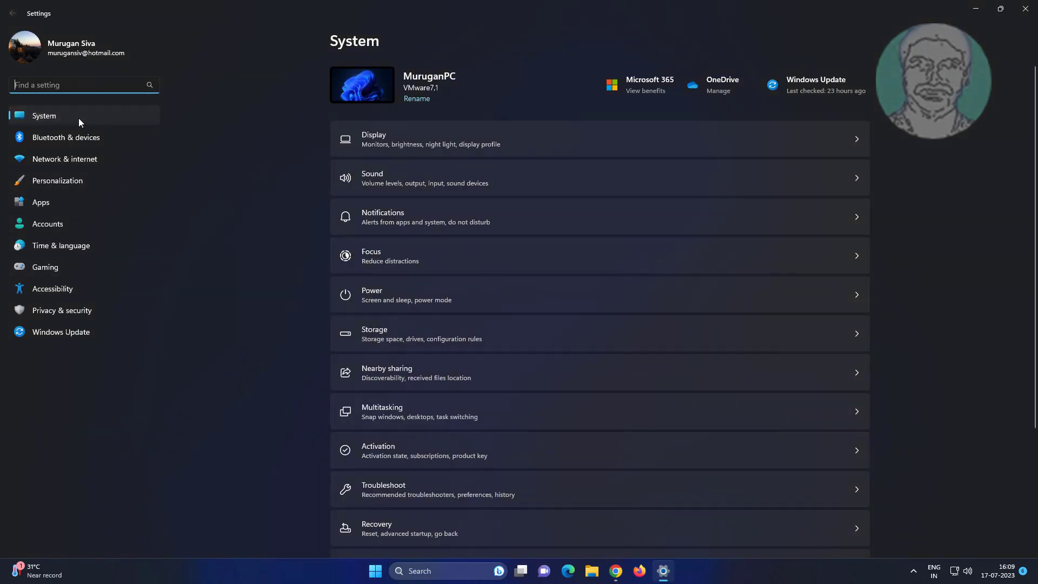
scroll(down, 3)
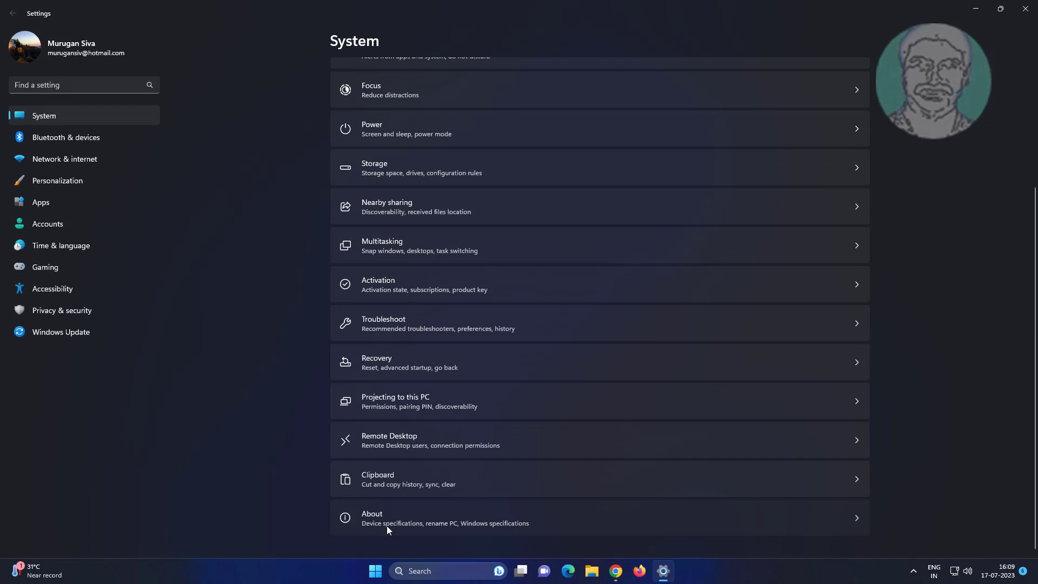
click(445, 518)
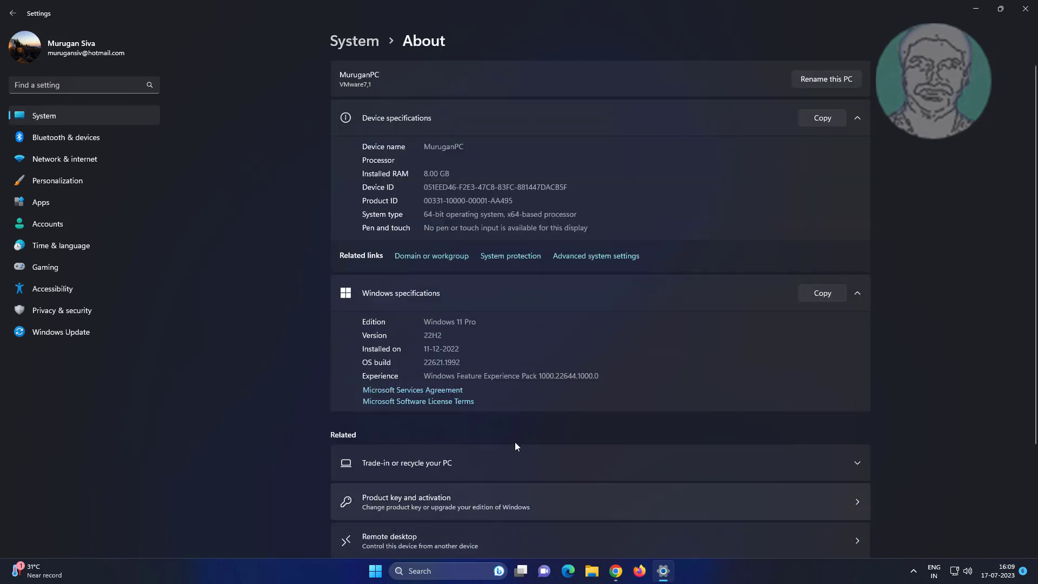
double_click(500, 214)
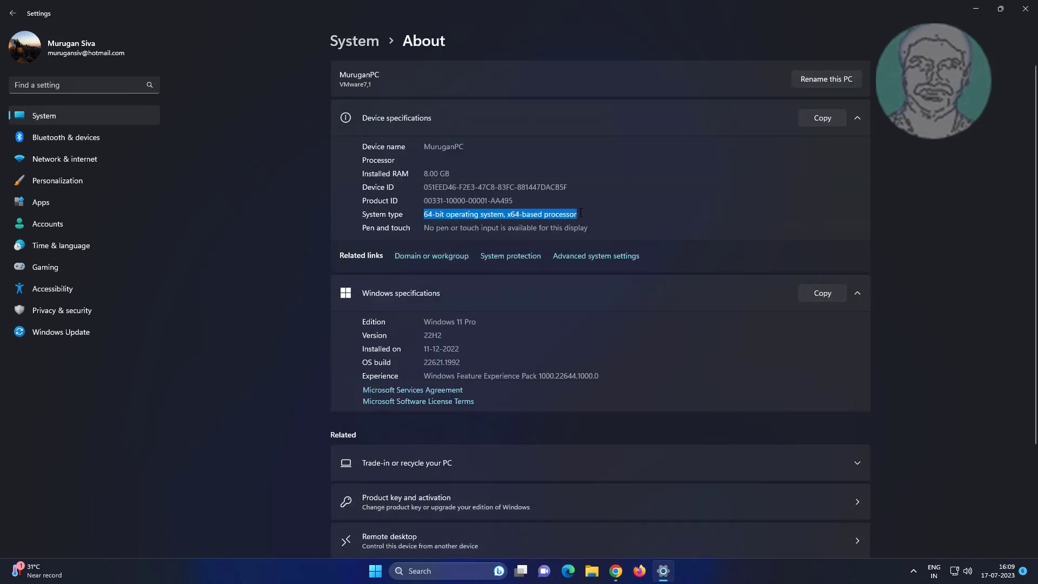
mouse_move(1026, 12)
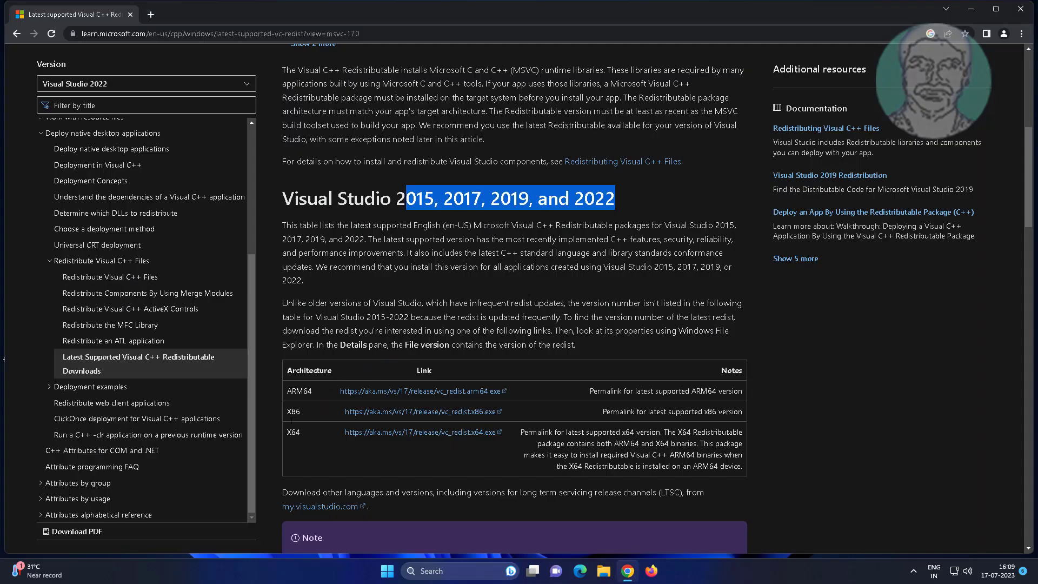
mouse_move(473, 431)
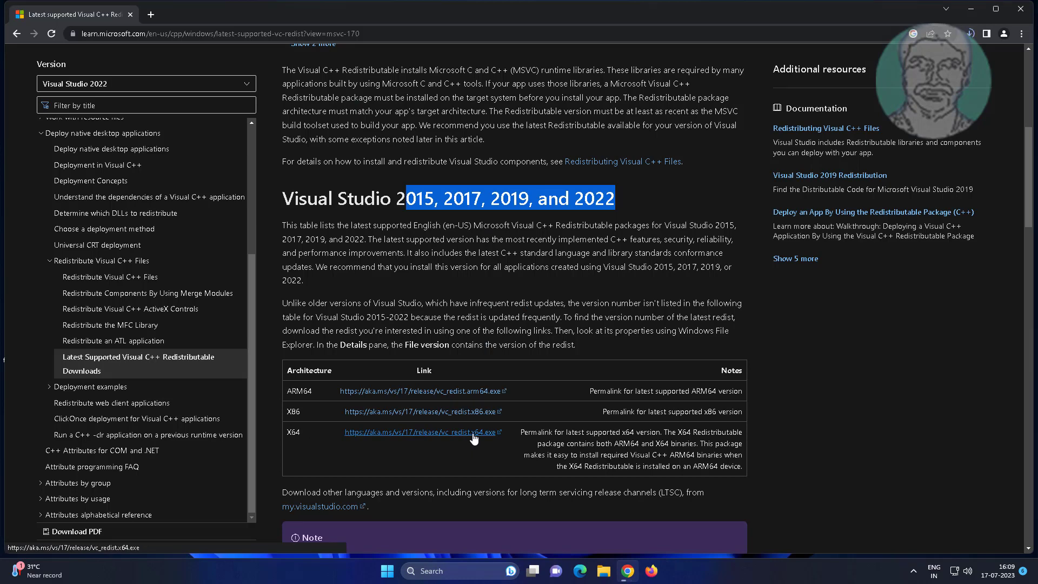
Download vc_redist.x64.exe and launch it from Chrome's downloads panel.
click(421, 431)
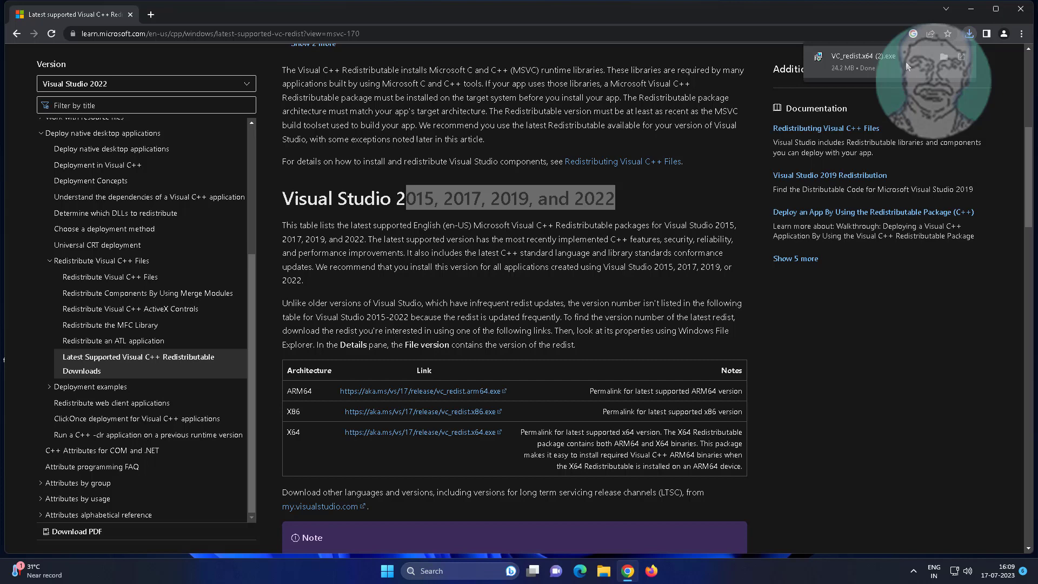
mouse_move(857, 209)
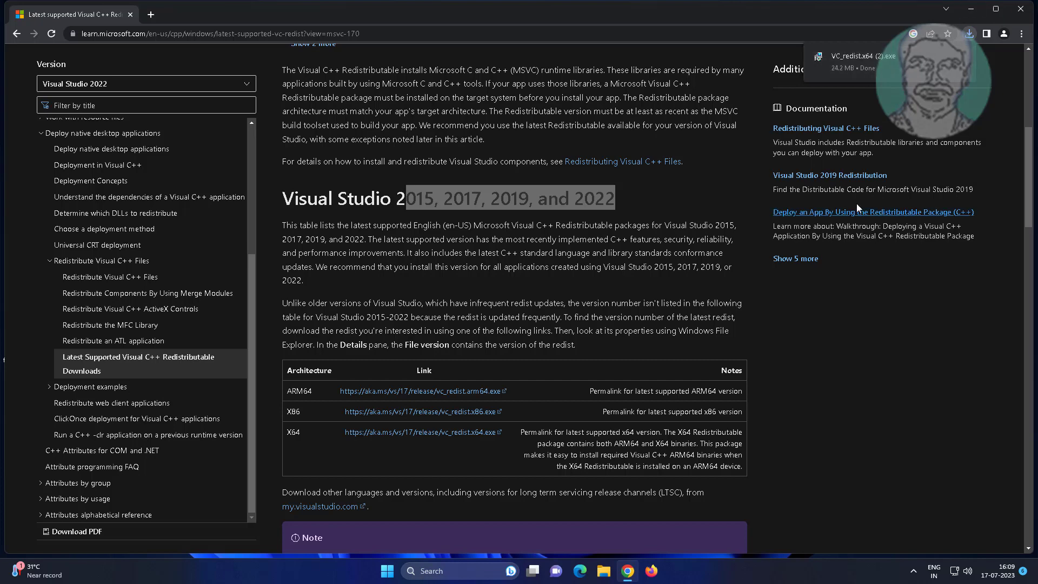
click(970, 34)
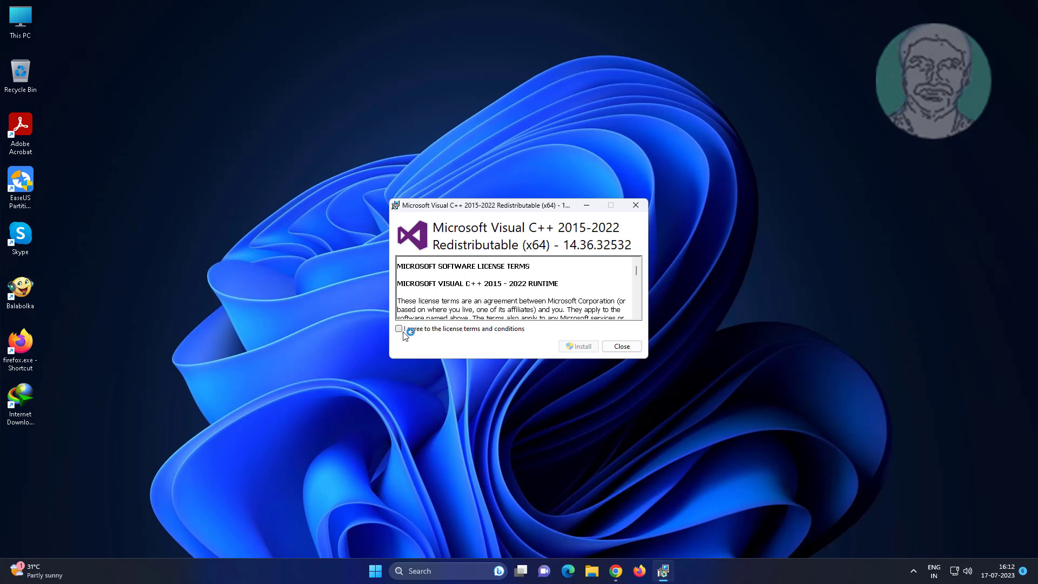
Accept the license, install the x64 2015–2022 redistributable, and close the success message.
click(398, 329)
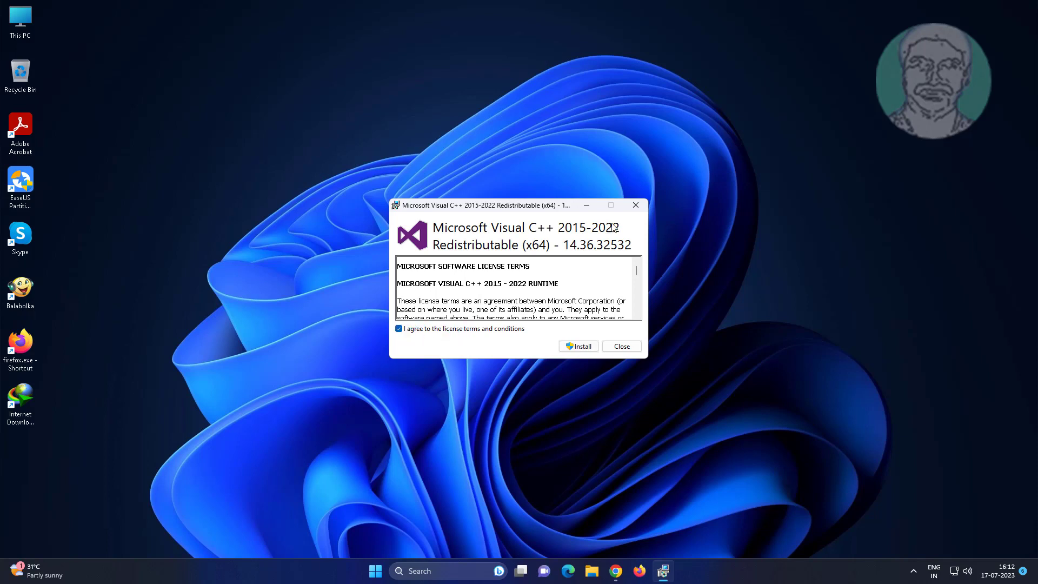
click(578, 345)
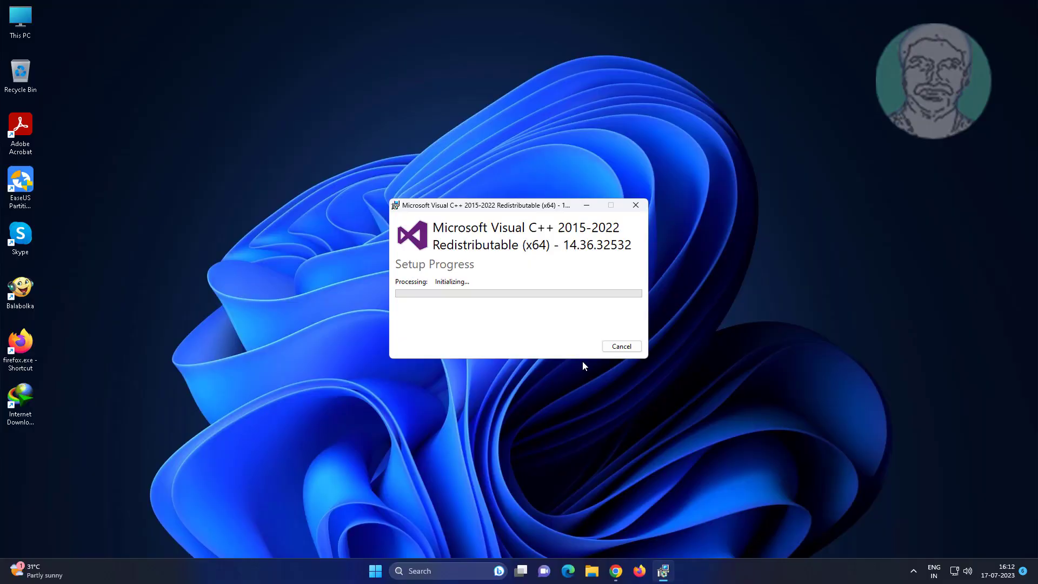
mouse_move(480, 387)
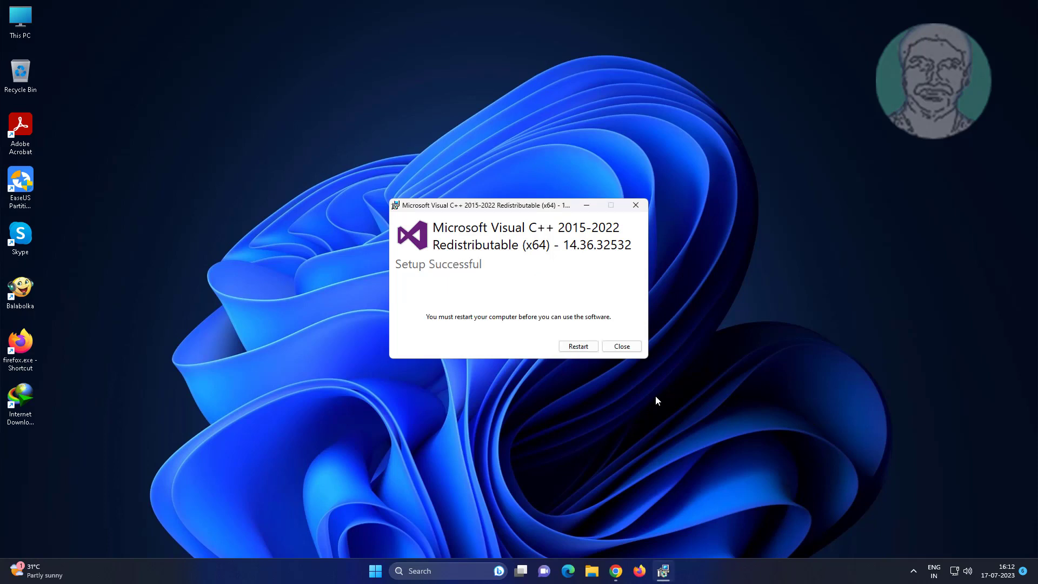
click(620, 345)
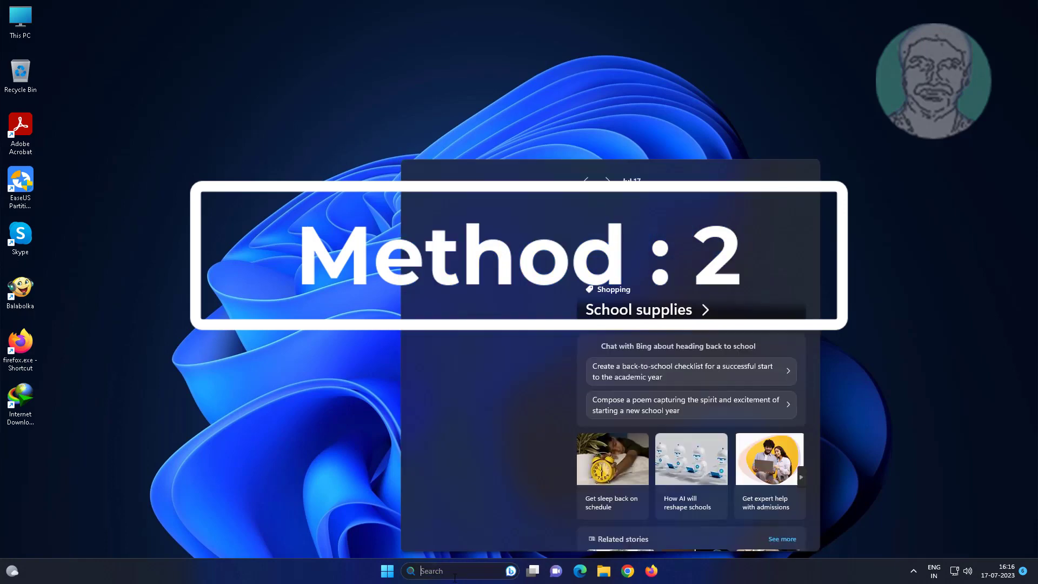
Open Command Prompt as administrator via a 'cmd' search and run sfc /scannow.
text(cmd)
text(s)
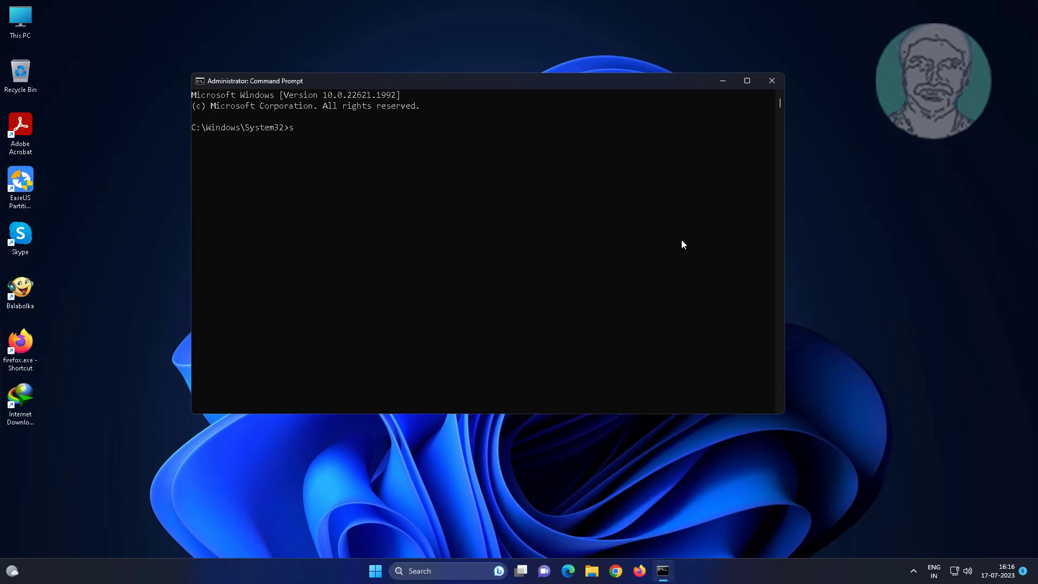
text(fc /sca)
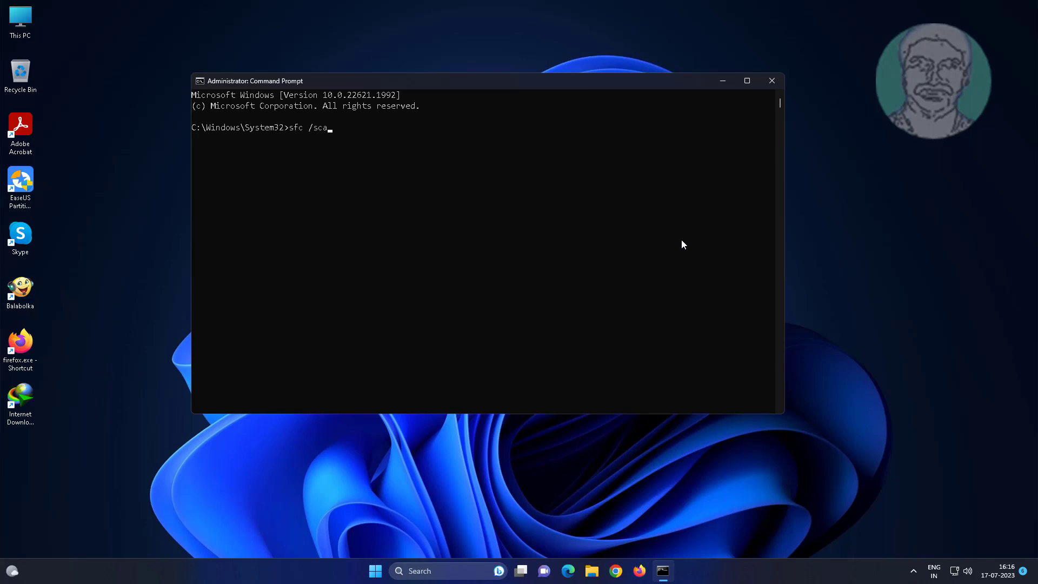
text(nnow)
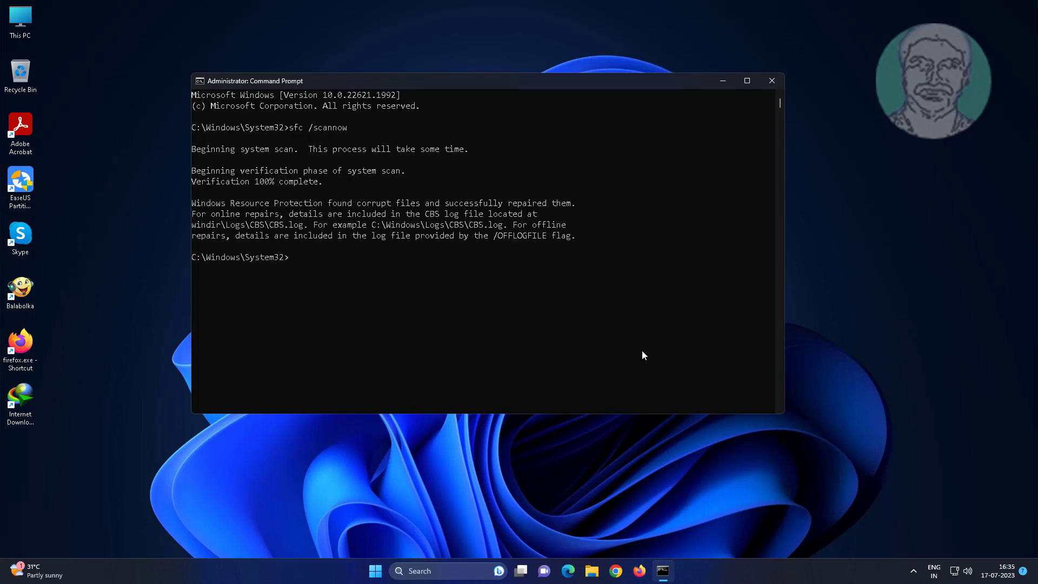
mouse_move(207, 264)
text(e)
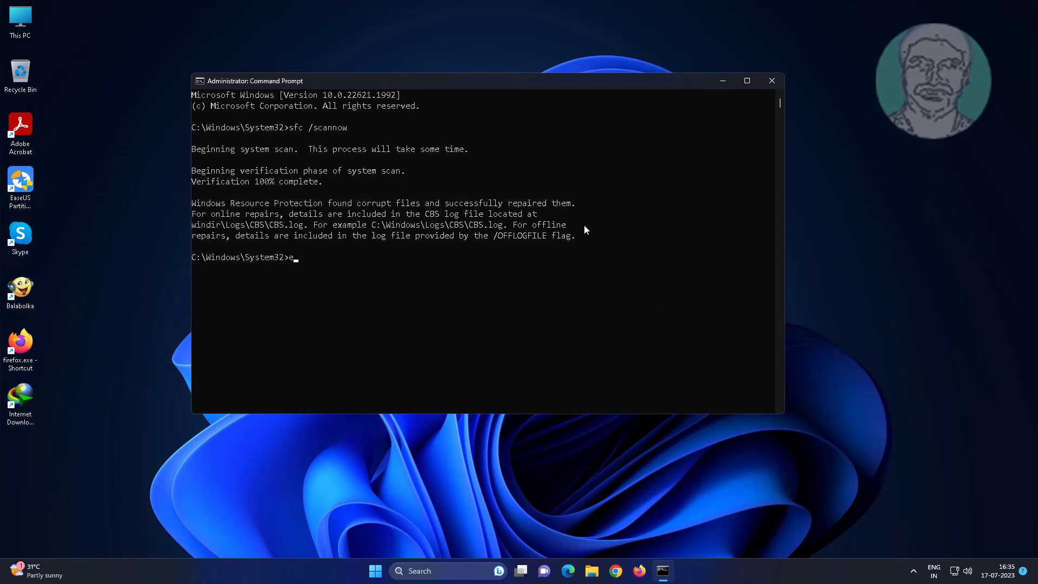
Close the administrator Command Prompt and open the Start menu.
click(772, 81)
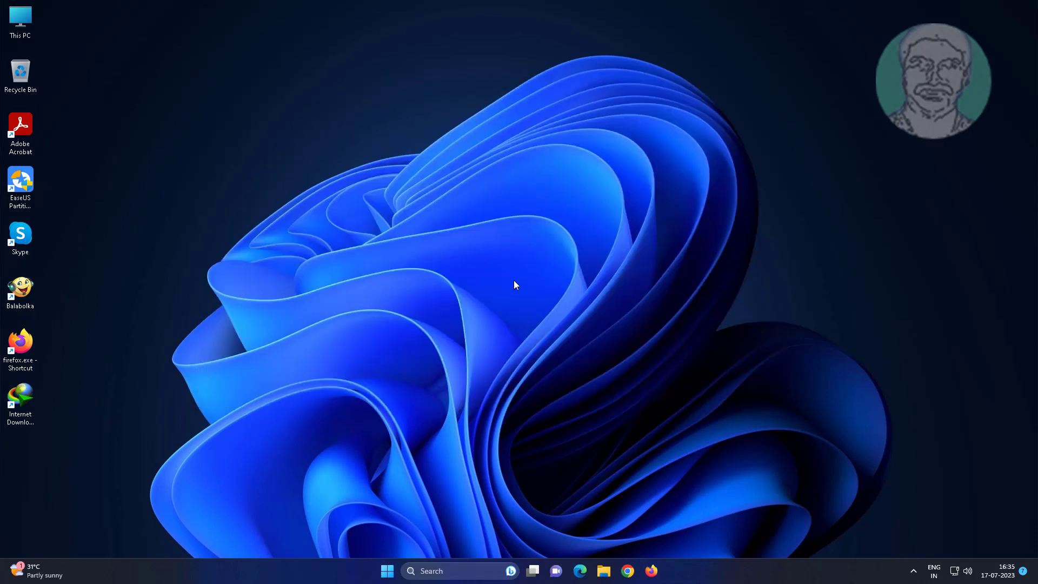
click(387, 571)
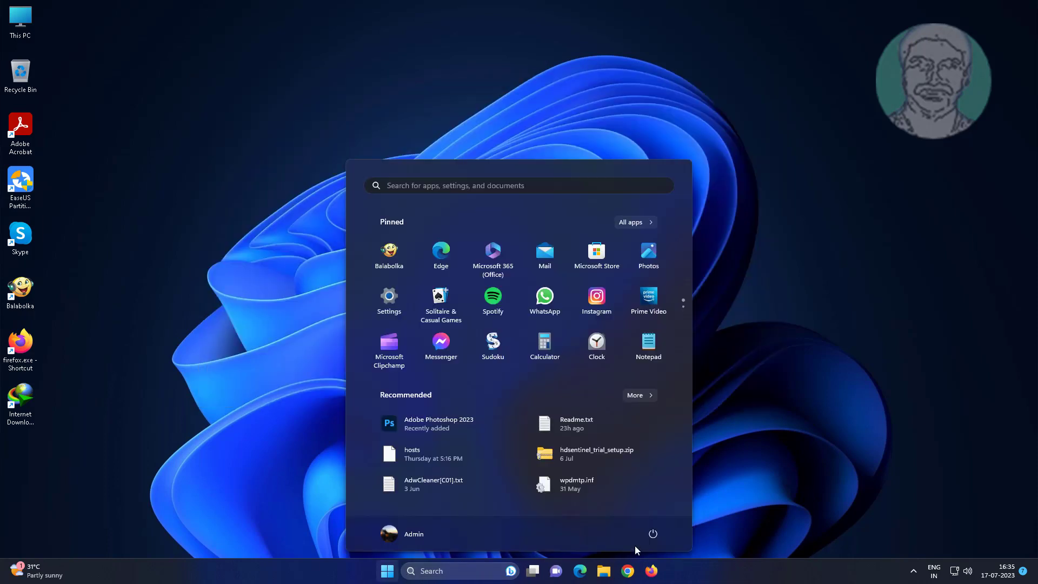